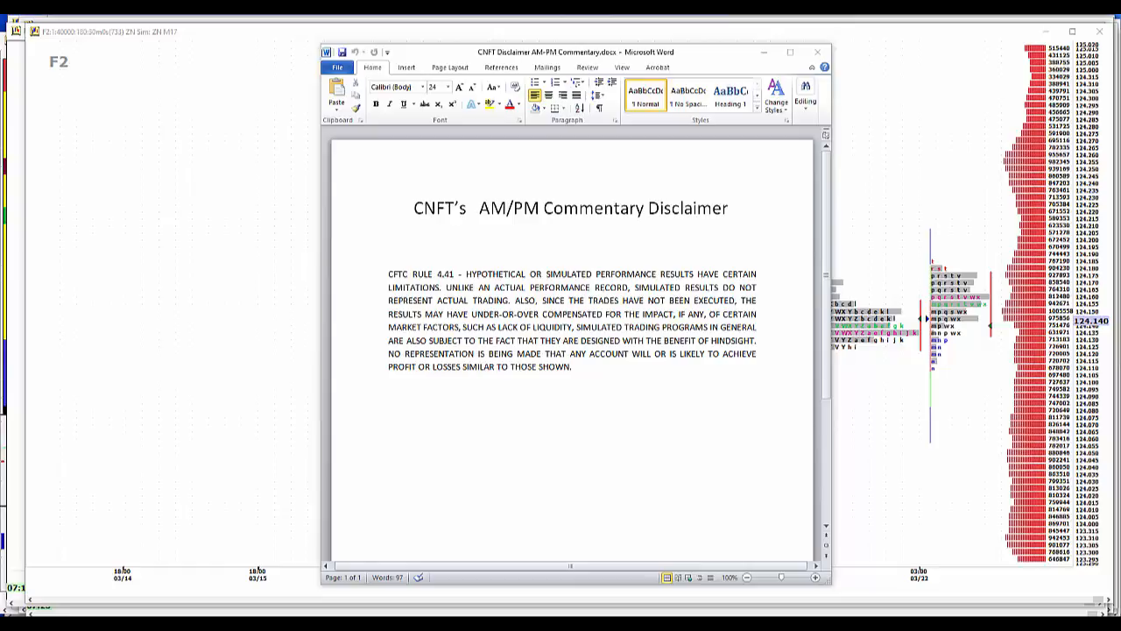
mouse_move(911, 325)
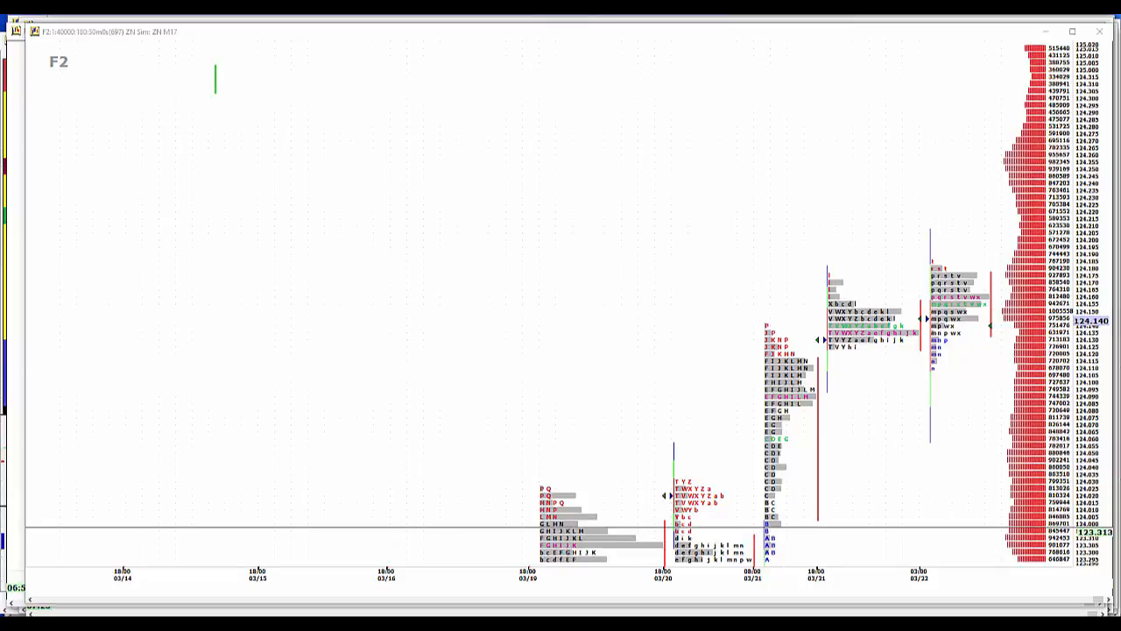
mouse_move(168, 244)
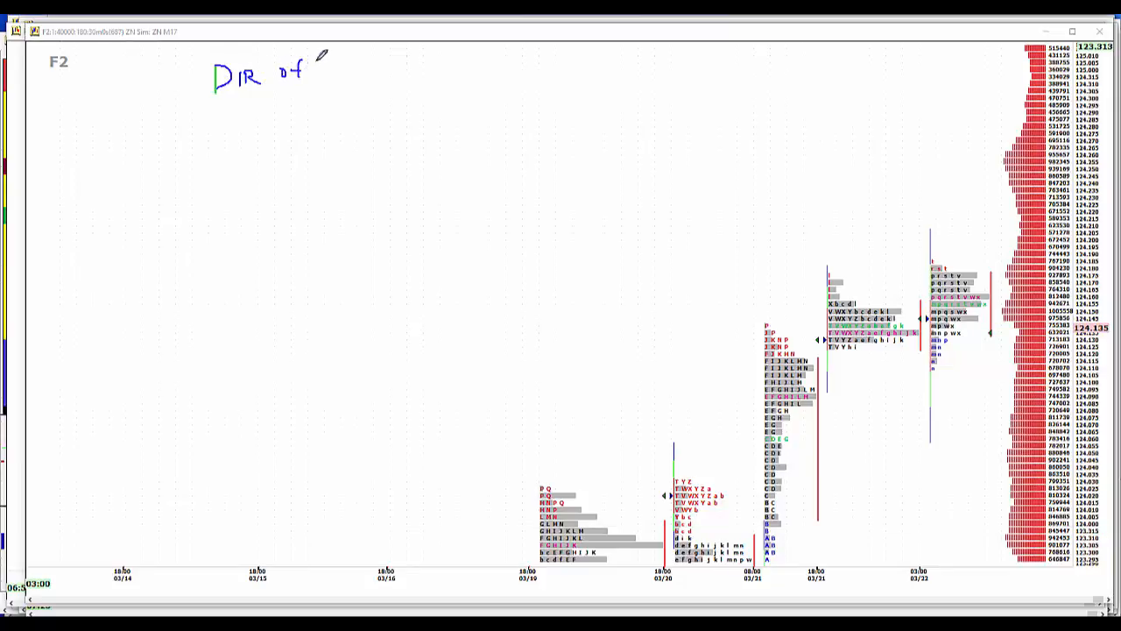
Step: Handwrite the note "DIR of ES" in the empty top-left area of the ZN chart
type("ES")
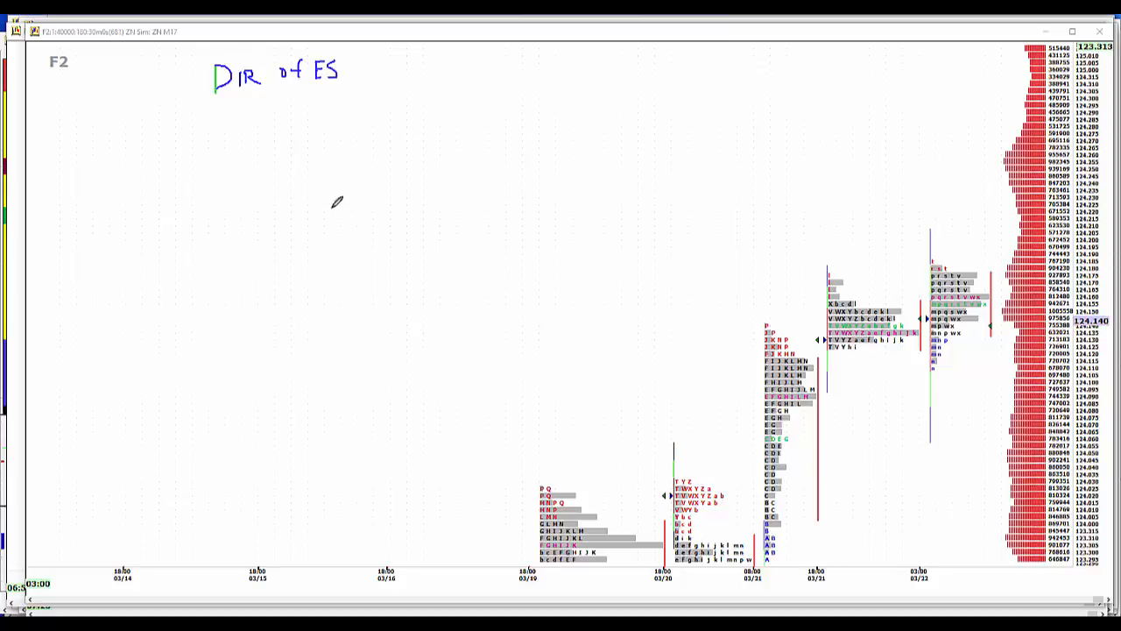
mouse_move(336, 119)
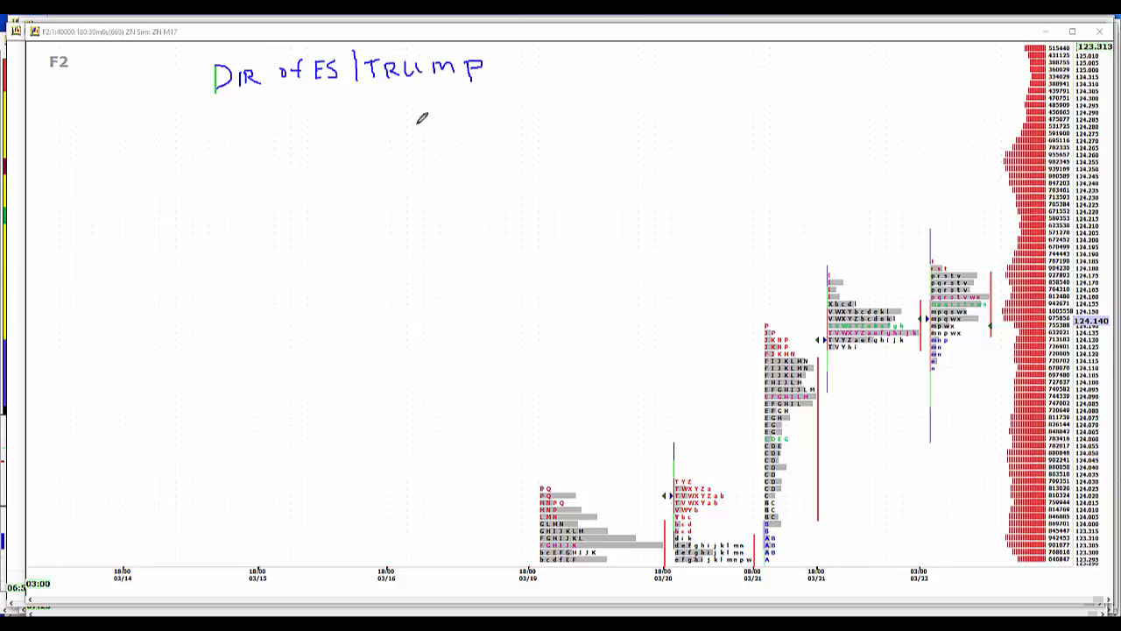
mouse_move(411, 113)
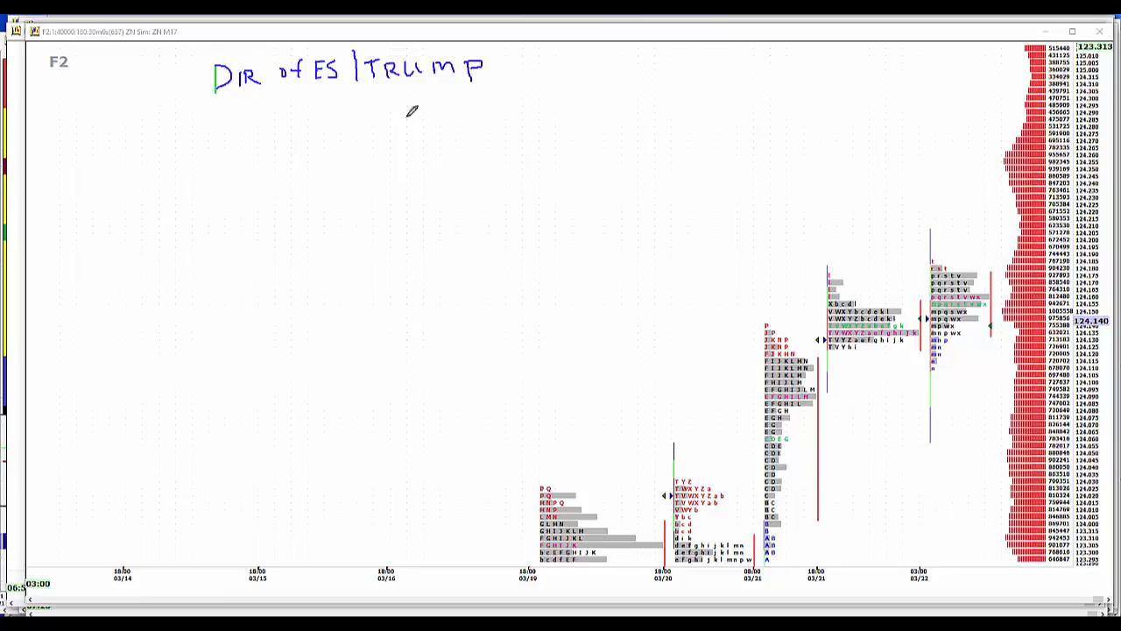
mouse_move(497, 46)
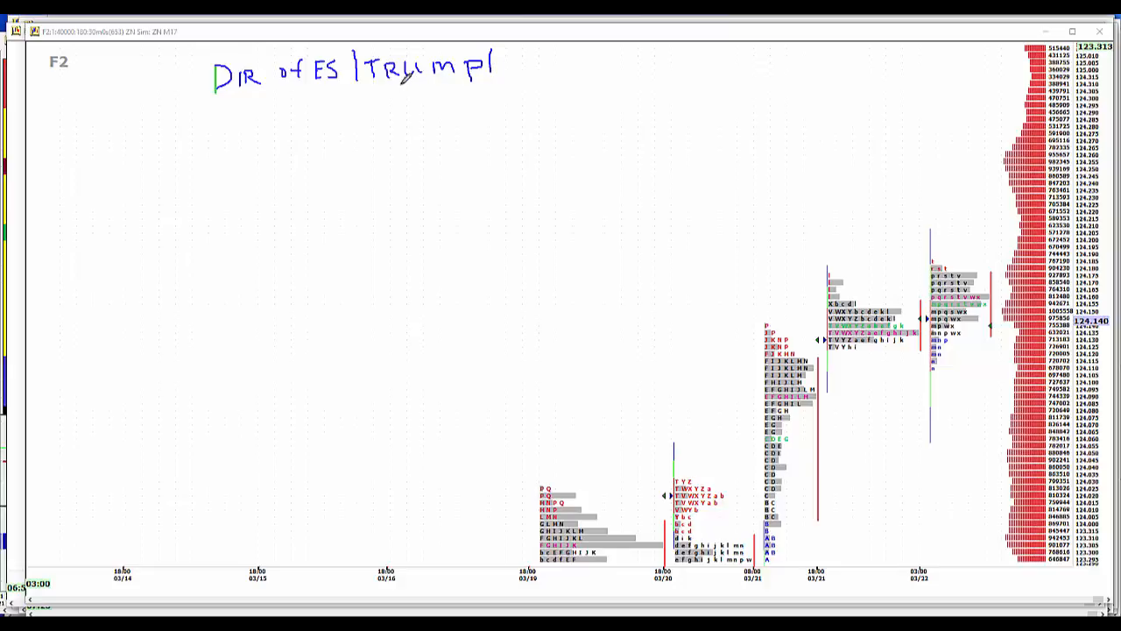
Step: Underline the word TRUMP in the handwritten note
left_click_drag(398, 83, 437, 83)
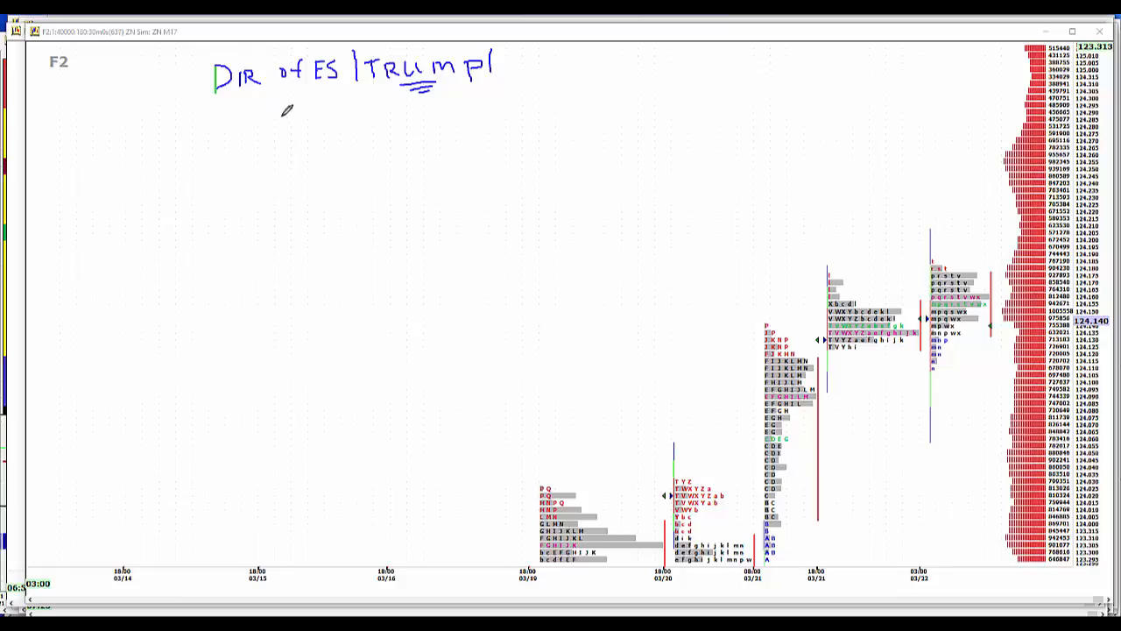
mouse_move(313, 193)
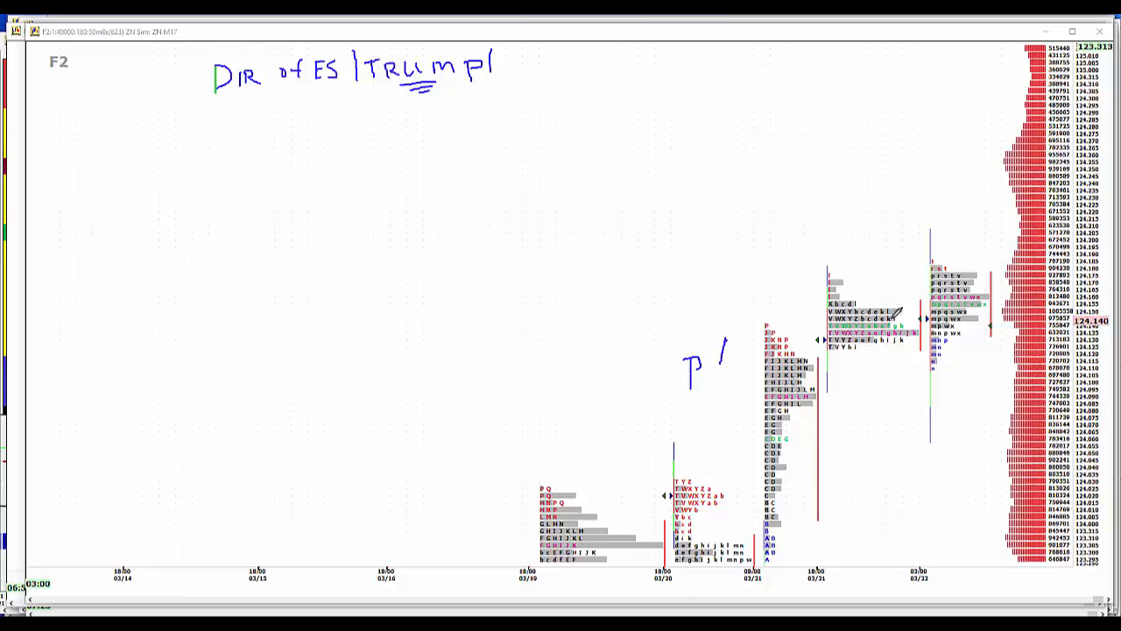
Step: Draw a large P-shaped outline over the most recent ZN profiles
left_click_drag(744, 254, 723, 341)
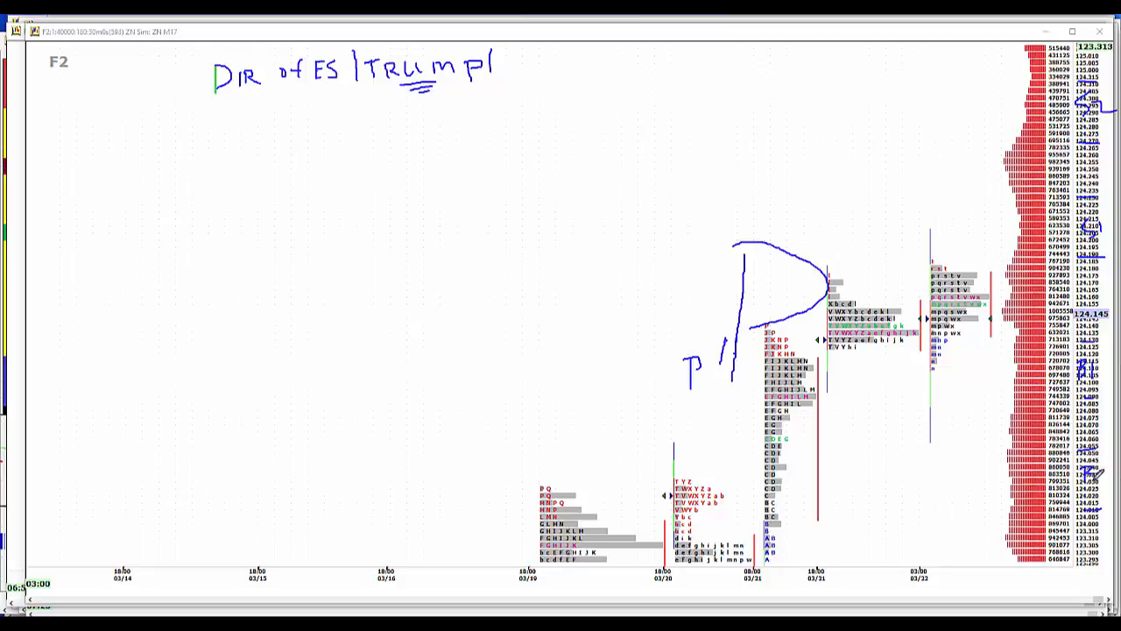
mouse_move(283, 197)
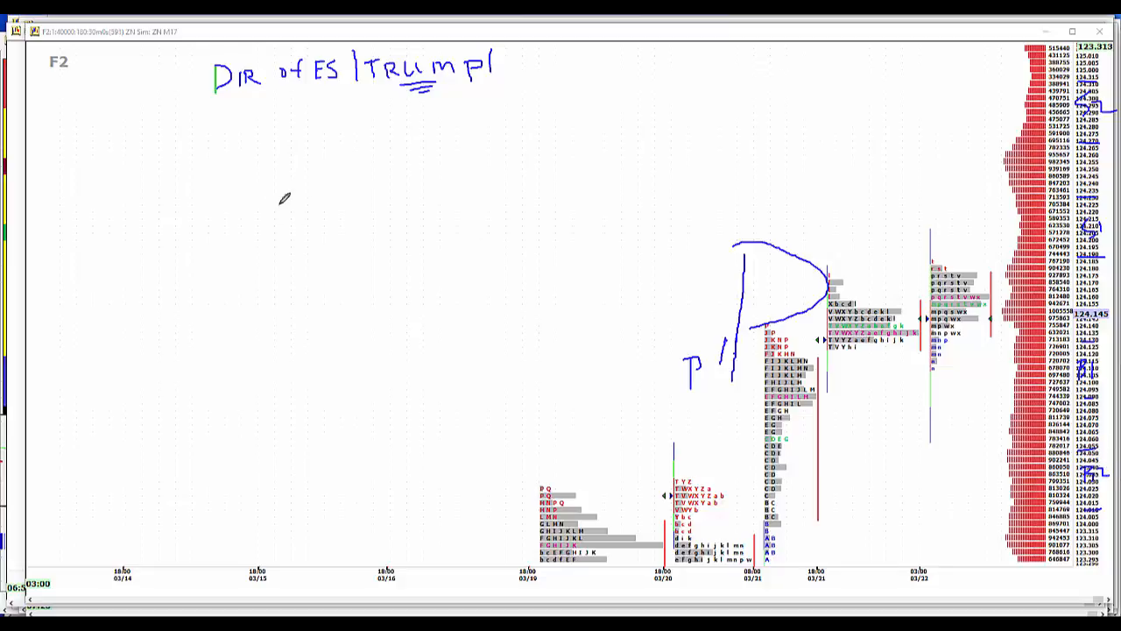
Step: Handwrite "FHFA +.5" below the note on the ZN chart
left_click_drag(276, 219, 320, 211)
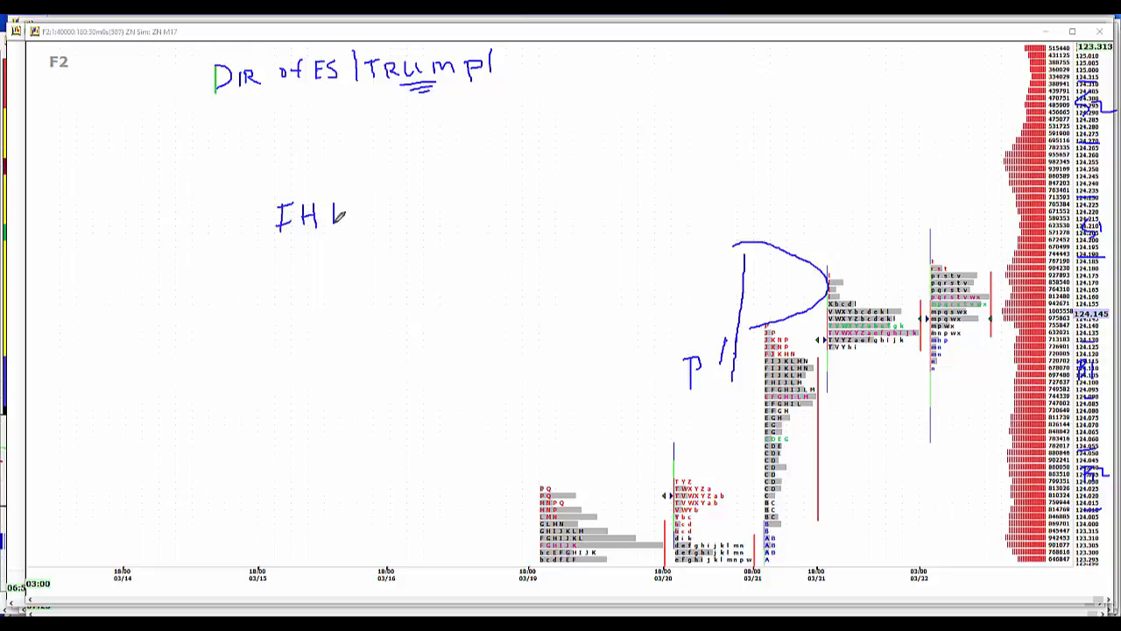
left_click_drag(329, 218, 373, 197)
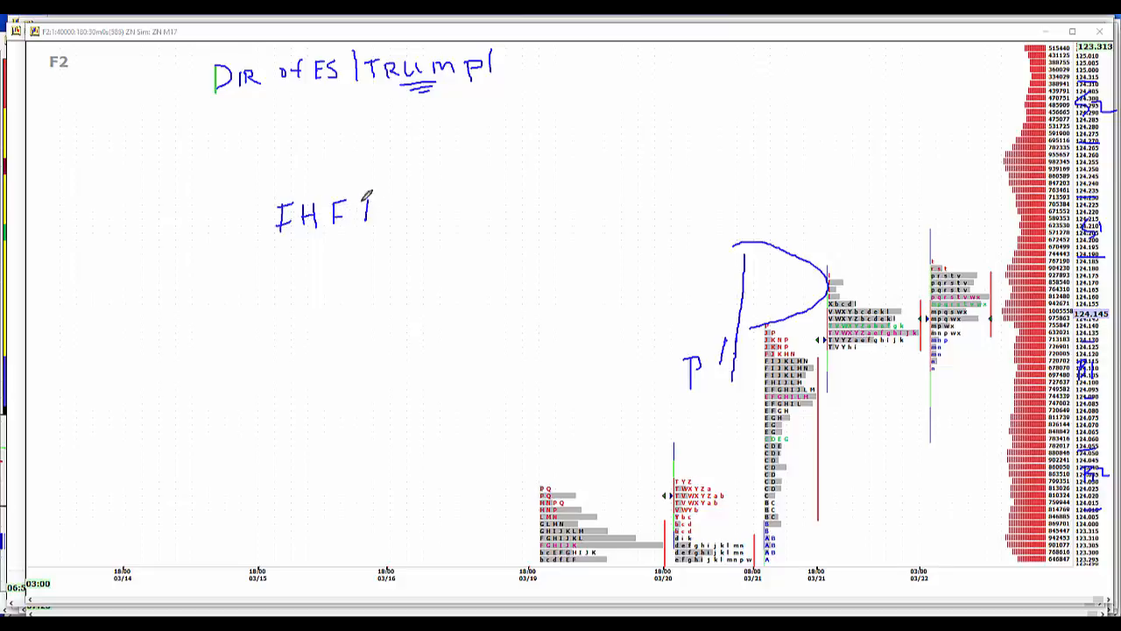
left_click_drag(359, 224, 380, 198)
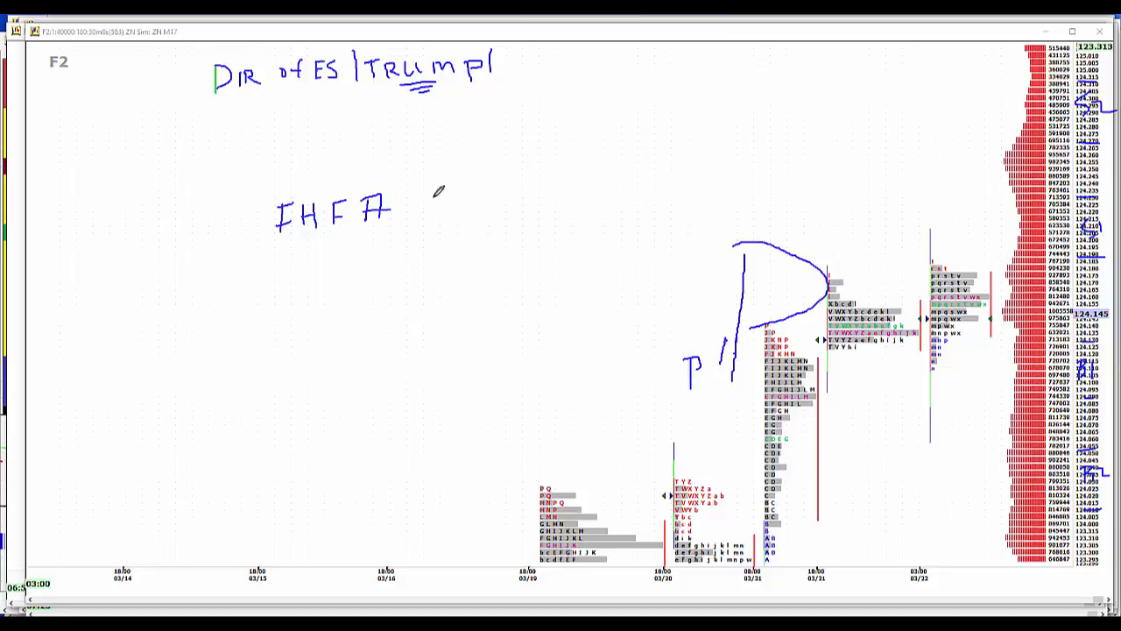
left_click_drag(429, 215, 447, 206)
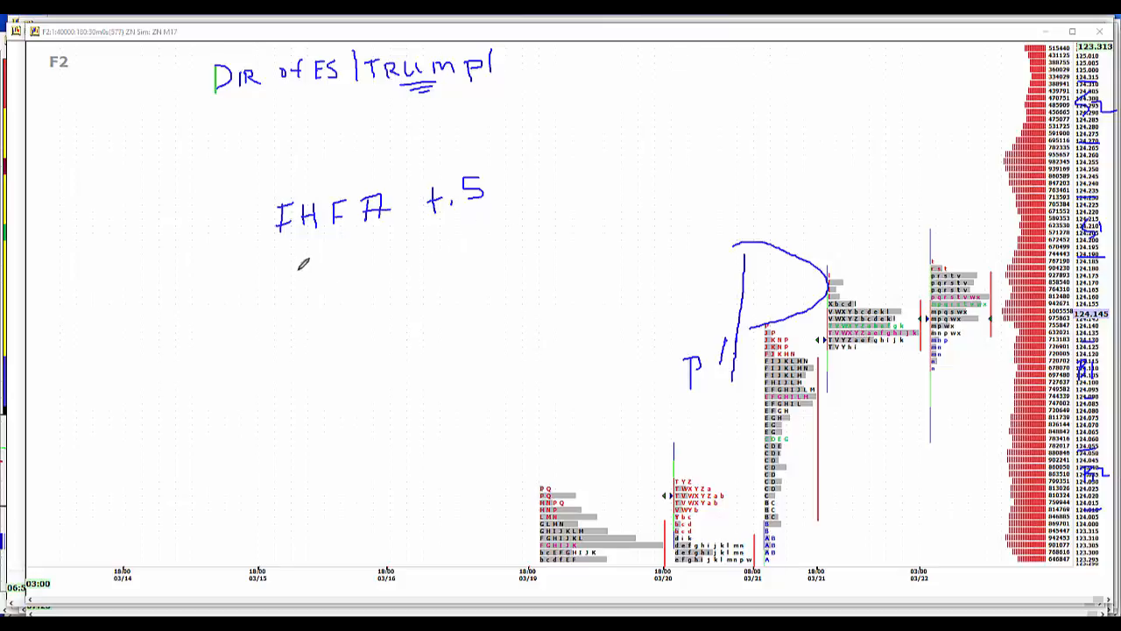
Step: Handwrite "EHS +5.55M" on the line below FHFA
left_click_drag(303, 259, 315, 280)
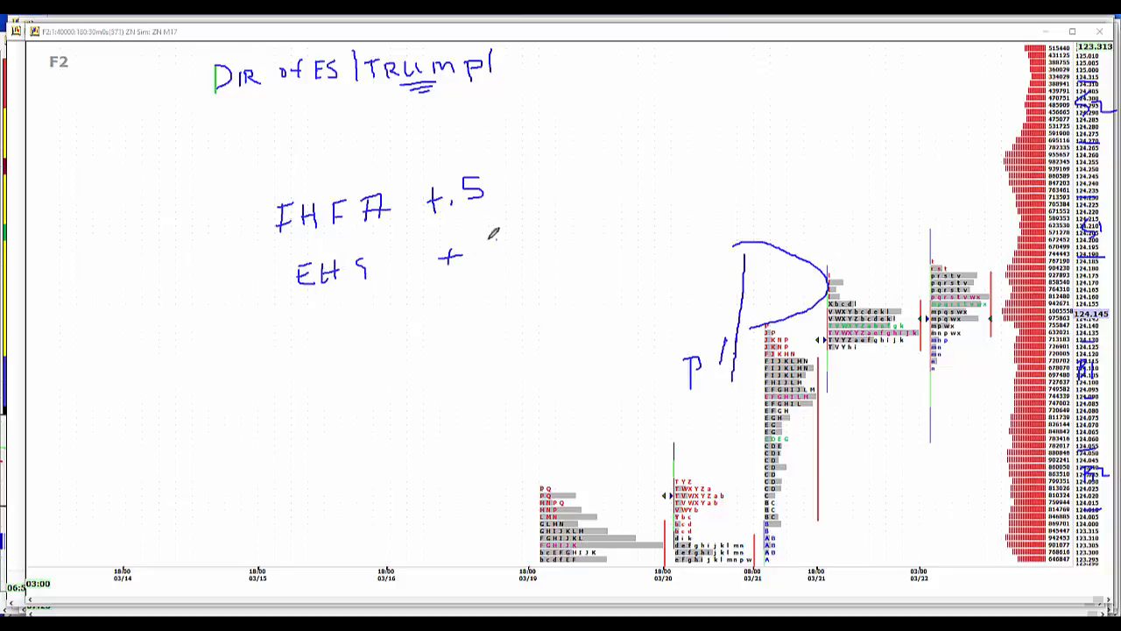
left_click_drag(473, 254, 504, 258)
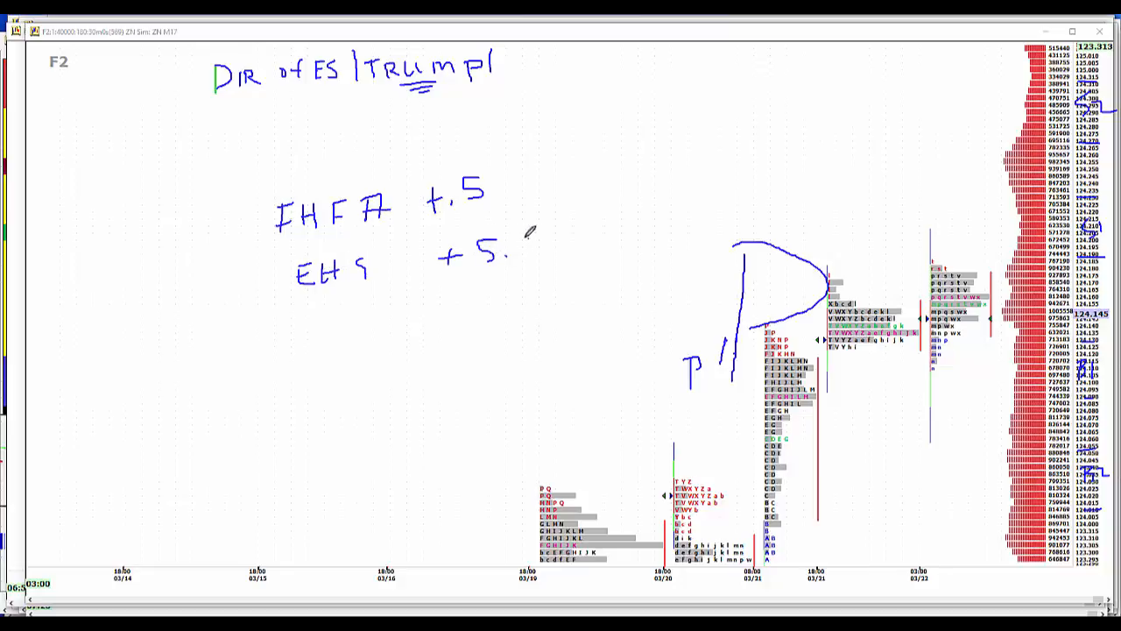
left_click_drag(521, 249, 552, 245)
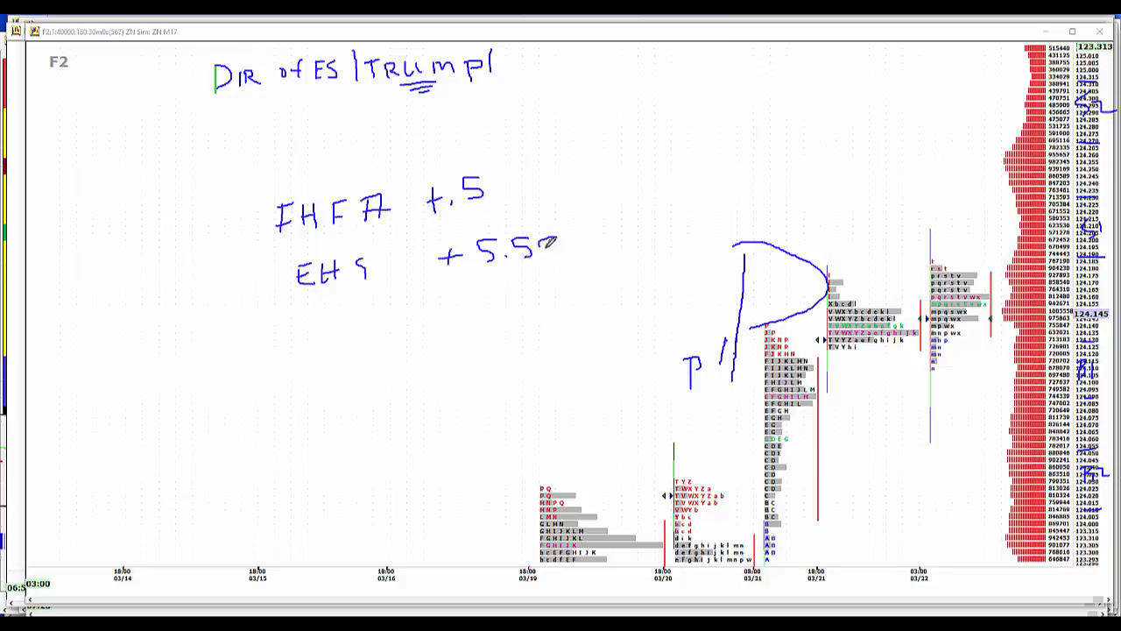
left_click_drag(556, 245, 613, 241)
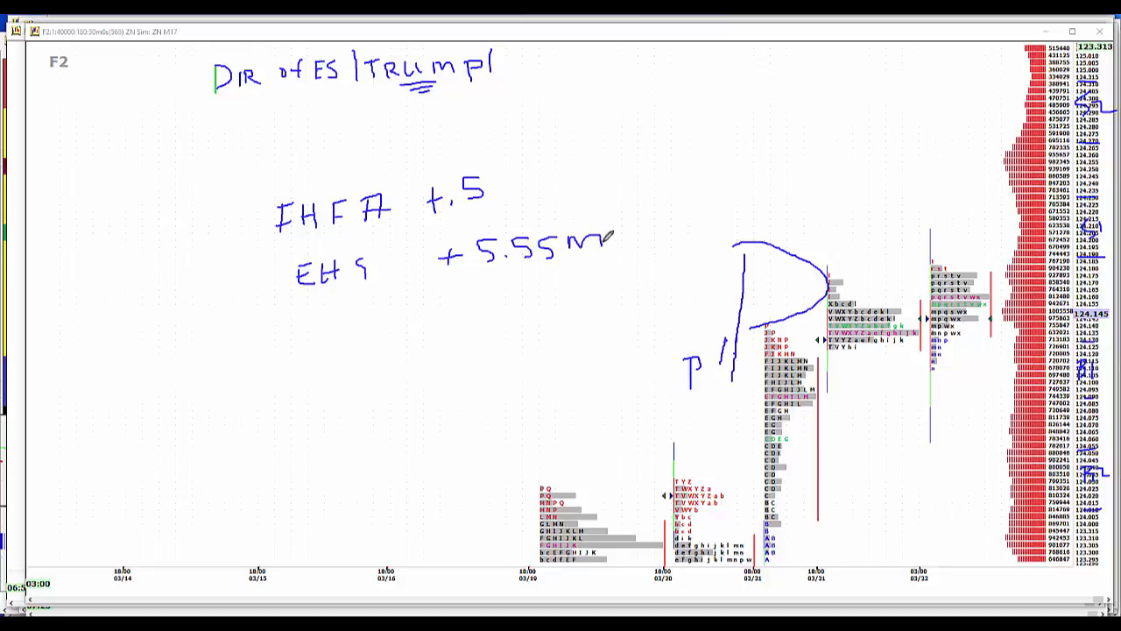
mouse_move(366, 319)
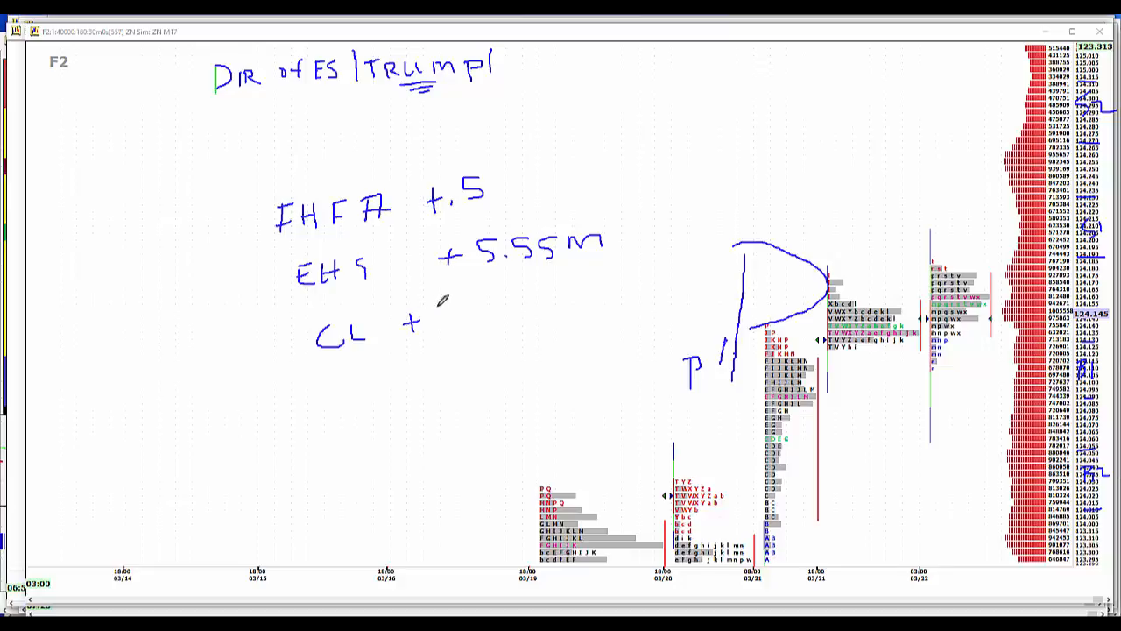
Step: Add the "CL +1.9" reading and a "+4.5" note at the left of the chart
left_click_drag(438, 315, 456, 329)
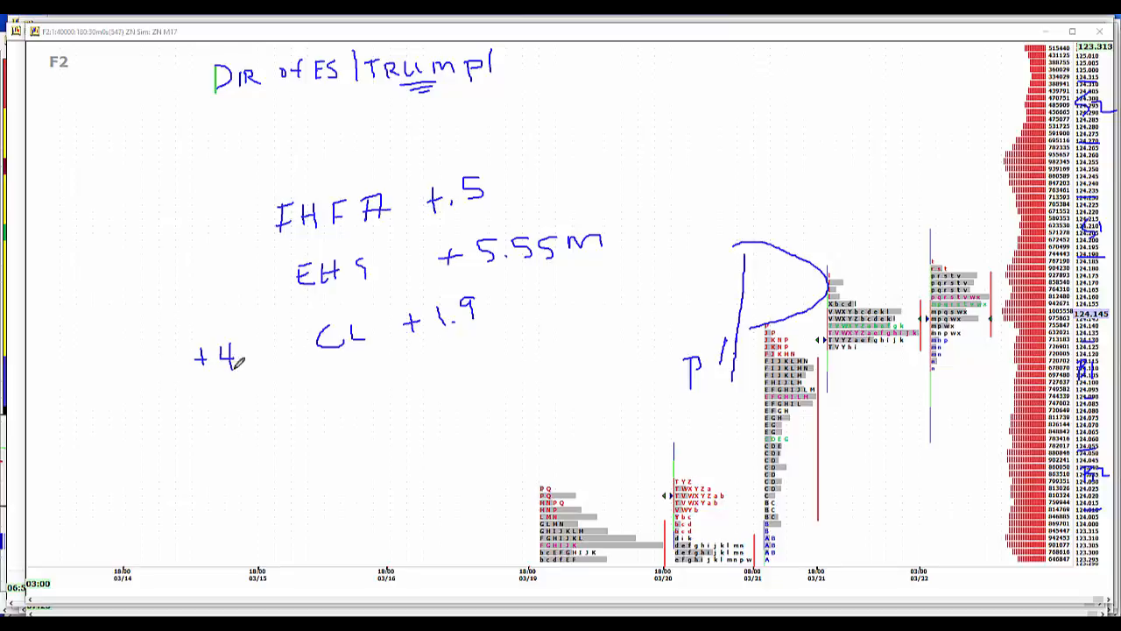
left_click_drag(249, 355, 267, 350)
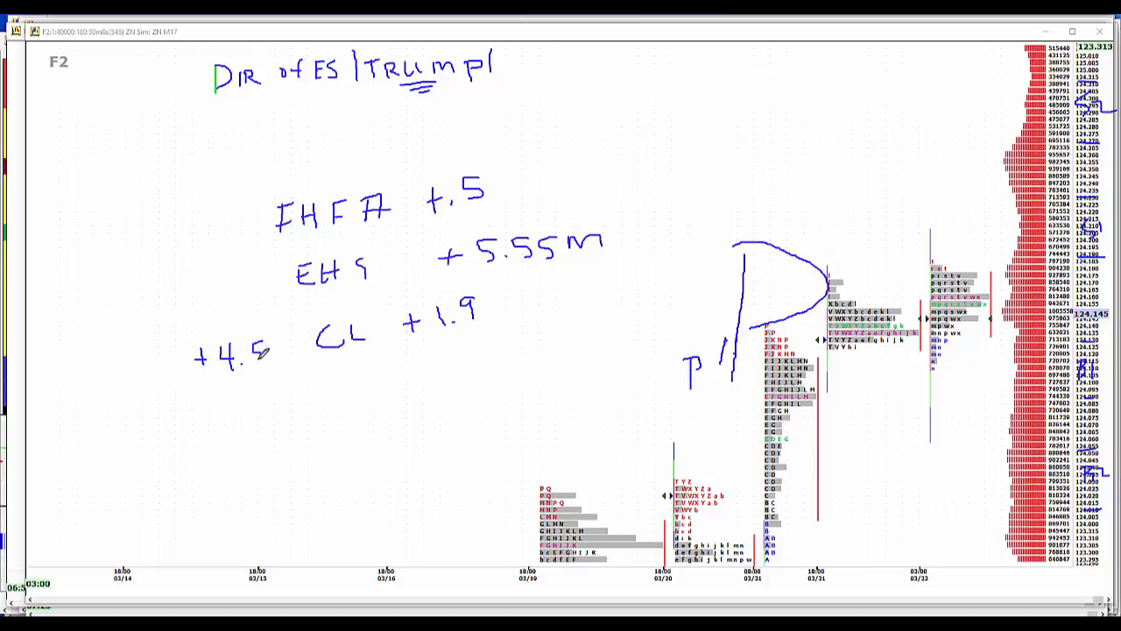
left_click_drag(263, 355, 276, 346)
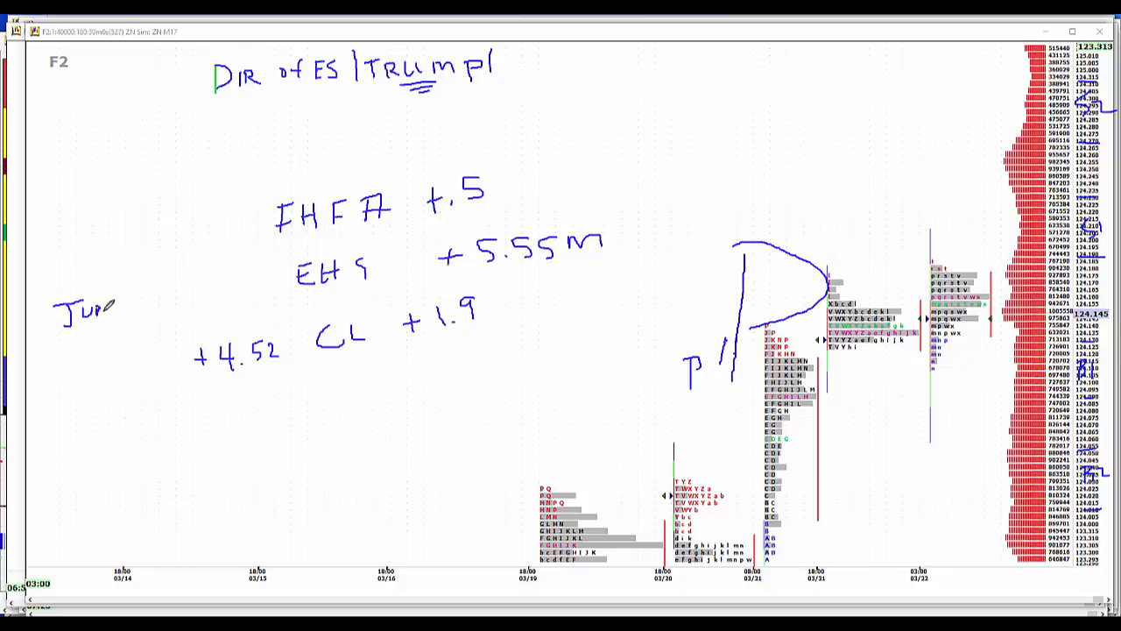
left_click_drag(132, 307, 170, 280)
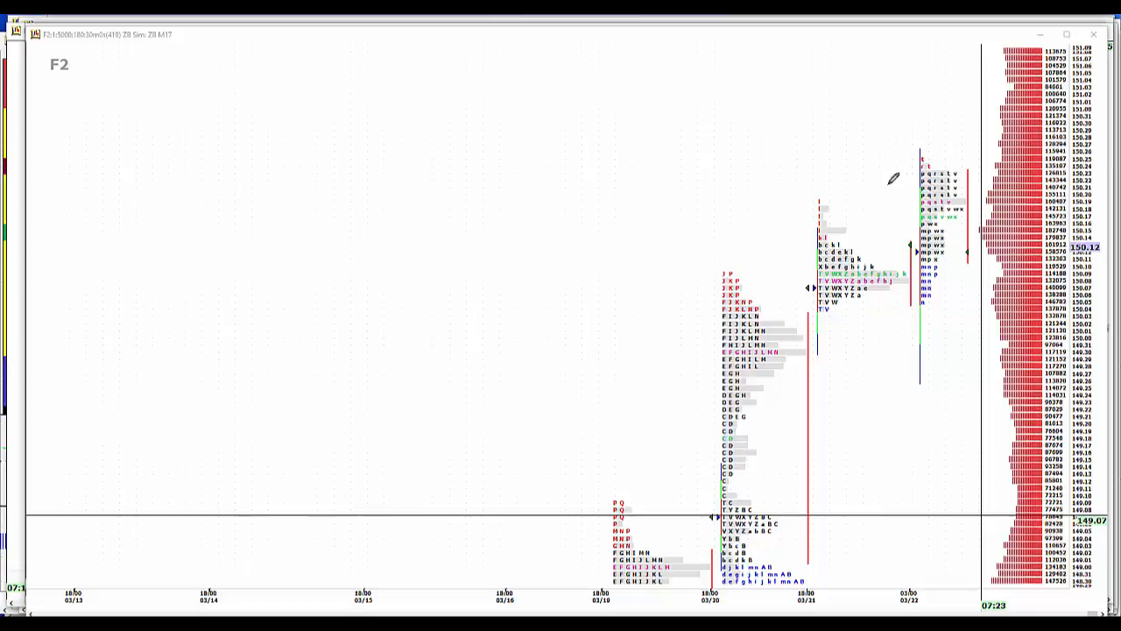
mouse_move(818, 187)
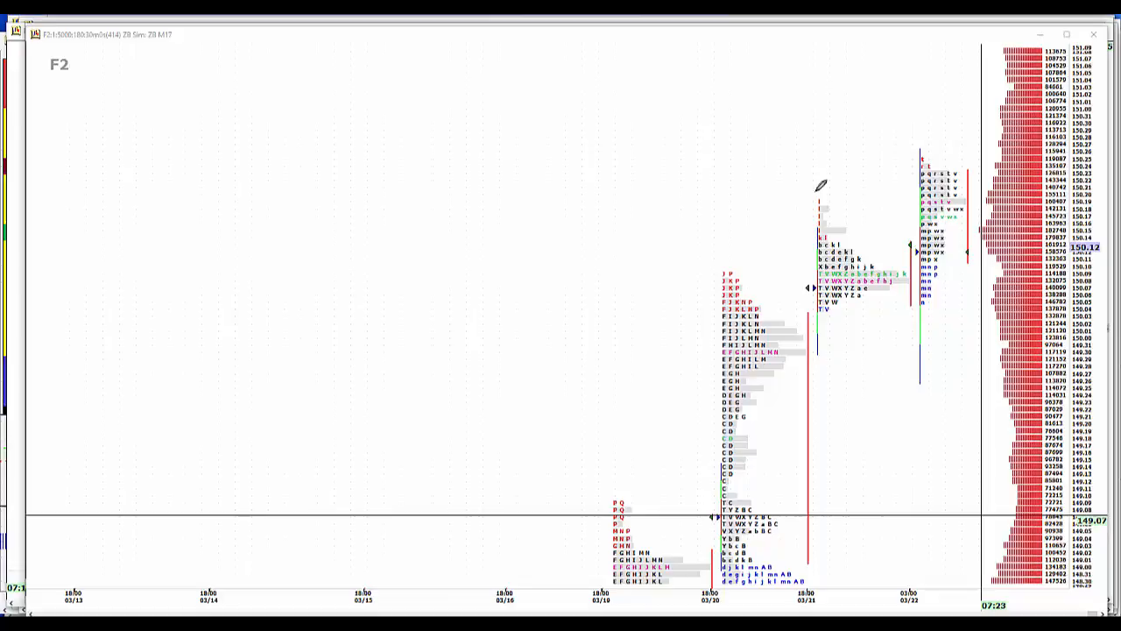
mouse_move(873, 191)
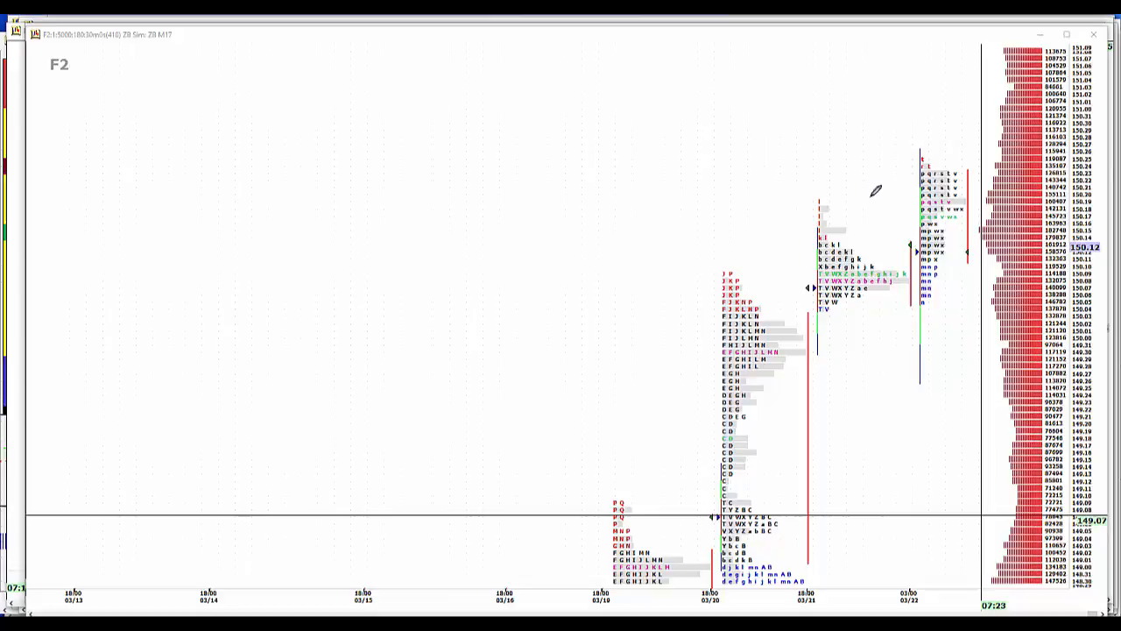
mouse_move(895, 215)
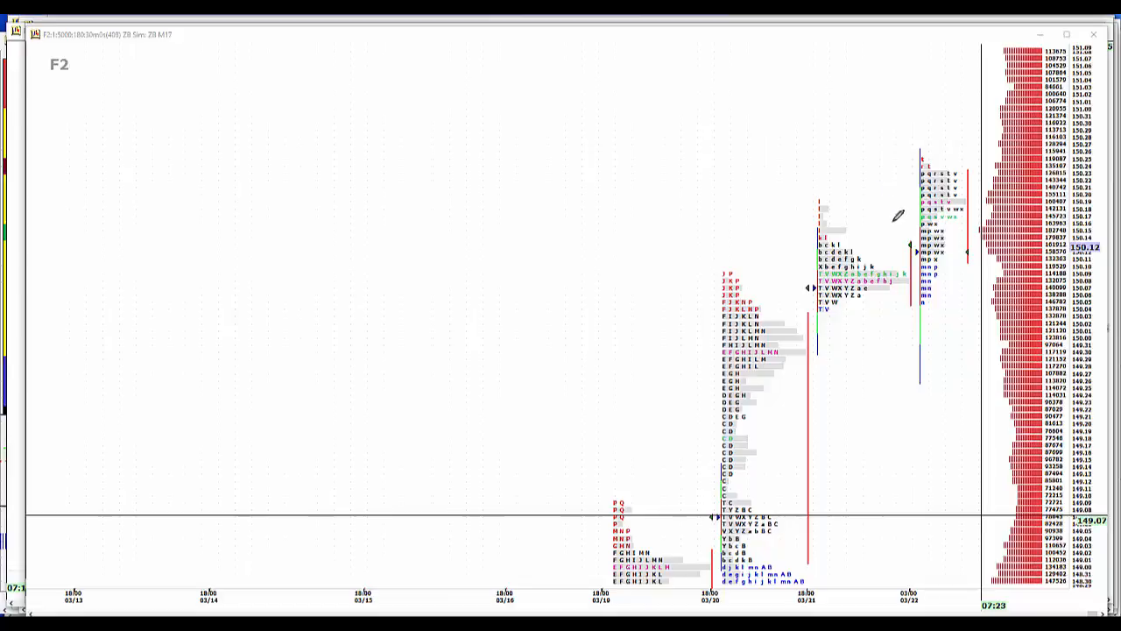
mouse_move(910, 236)
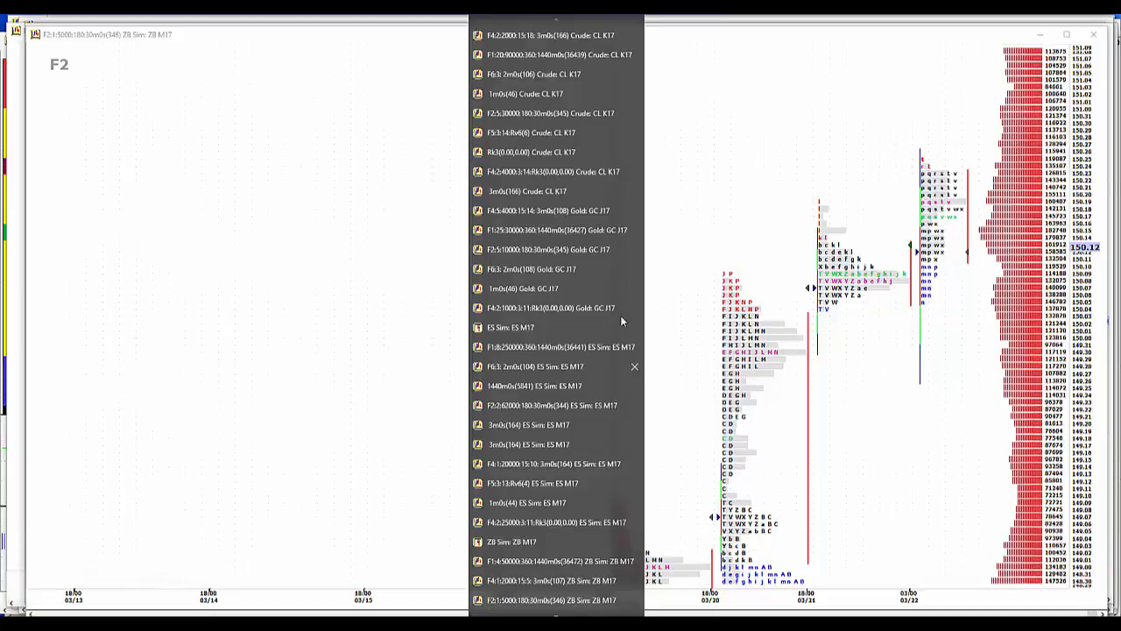
Step: Bring up the gold GC J17 chart from the window list
left_click(547, 249)
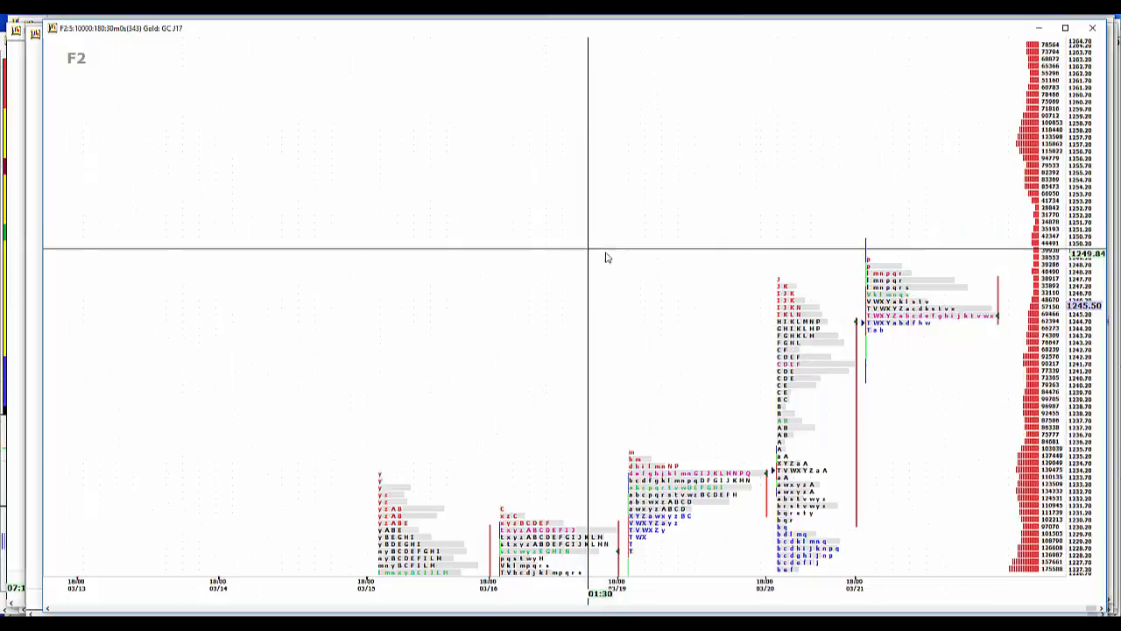
mouse_move(963, 291)
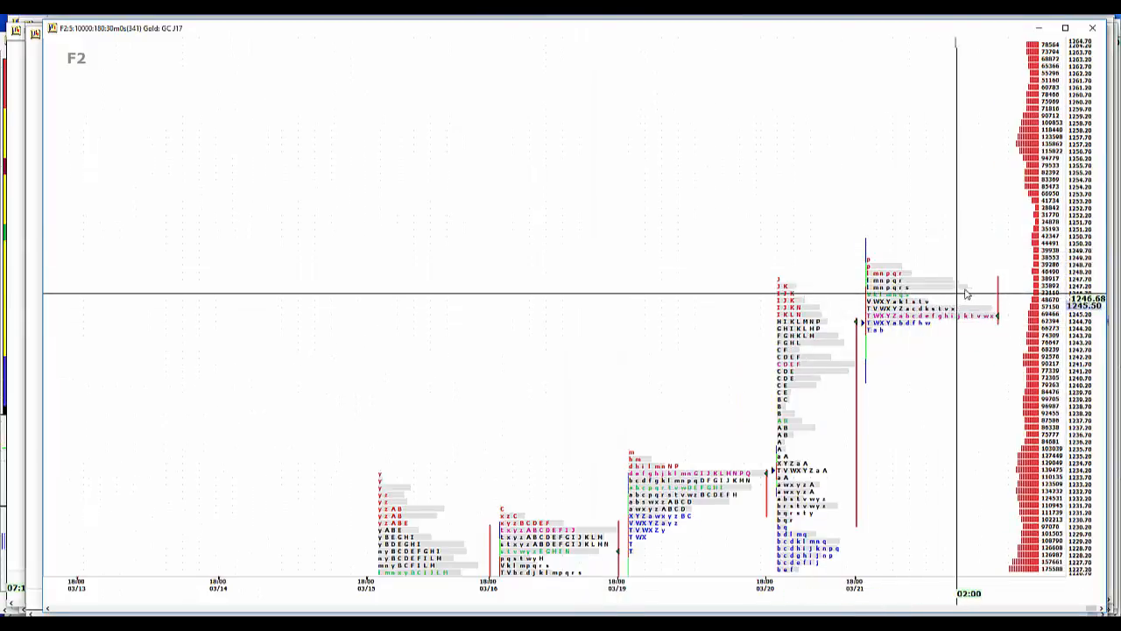
mouse_move(950, 291)
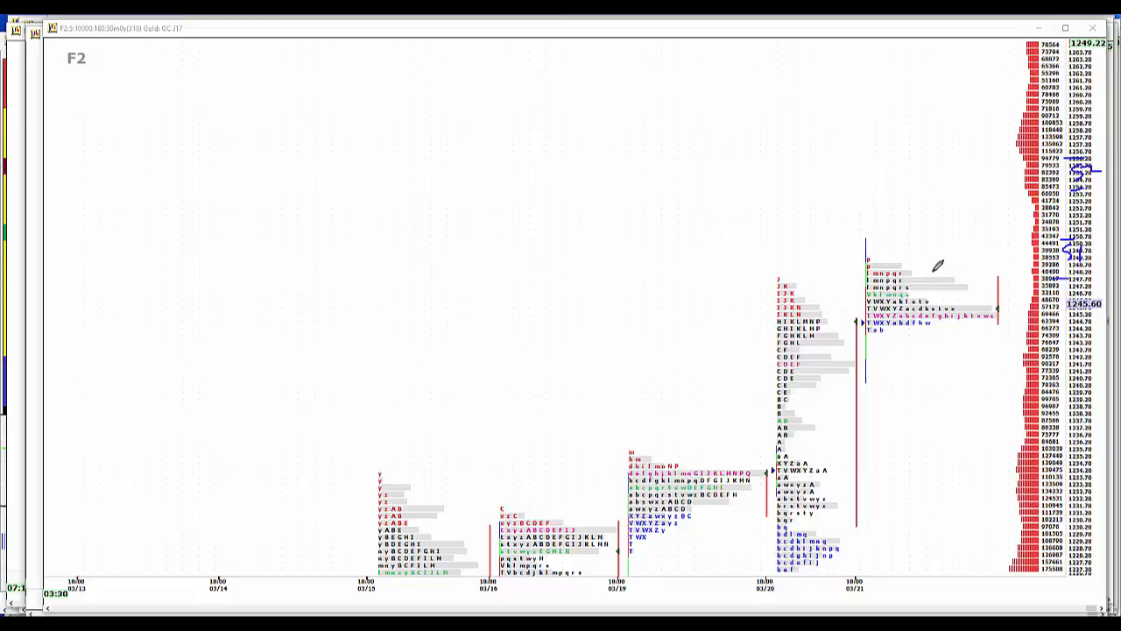
mouse_move(926, 347)
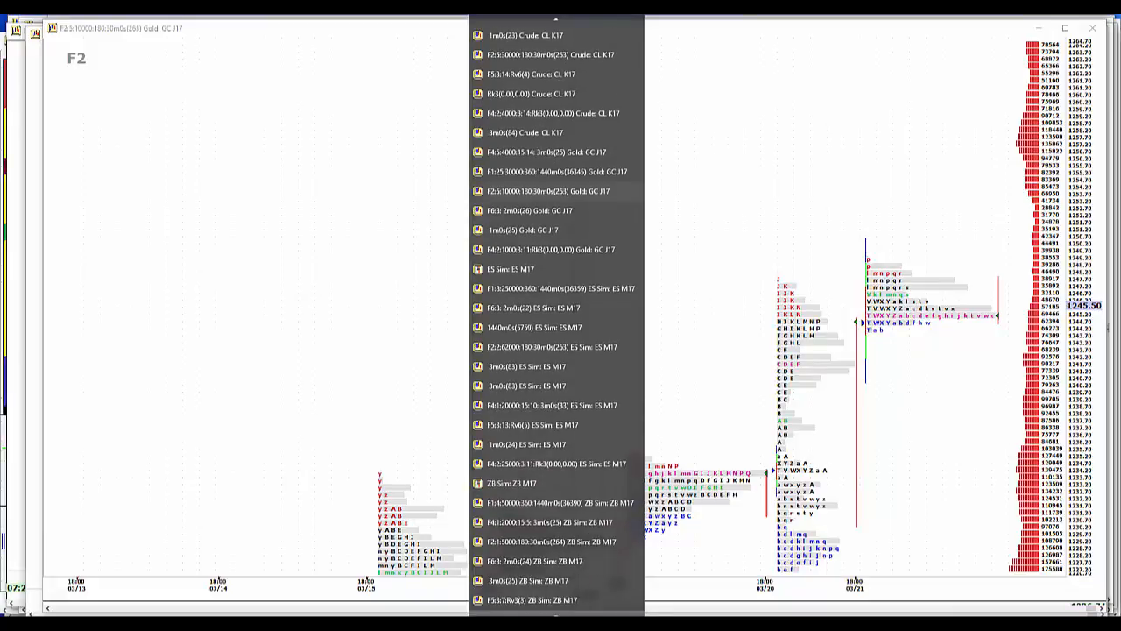
Step: Bring the euro 6E M17 30-minute profile chart forward from the window list
scroll("down", 3)
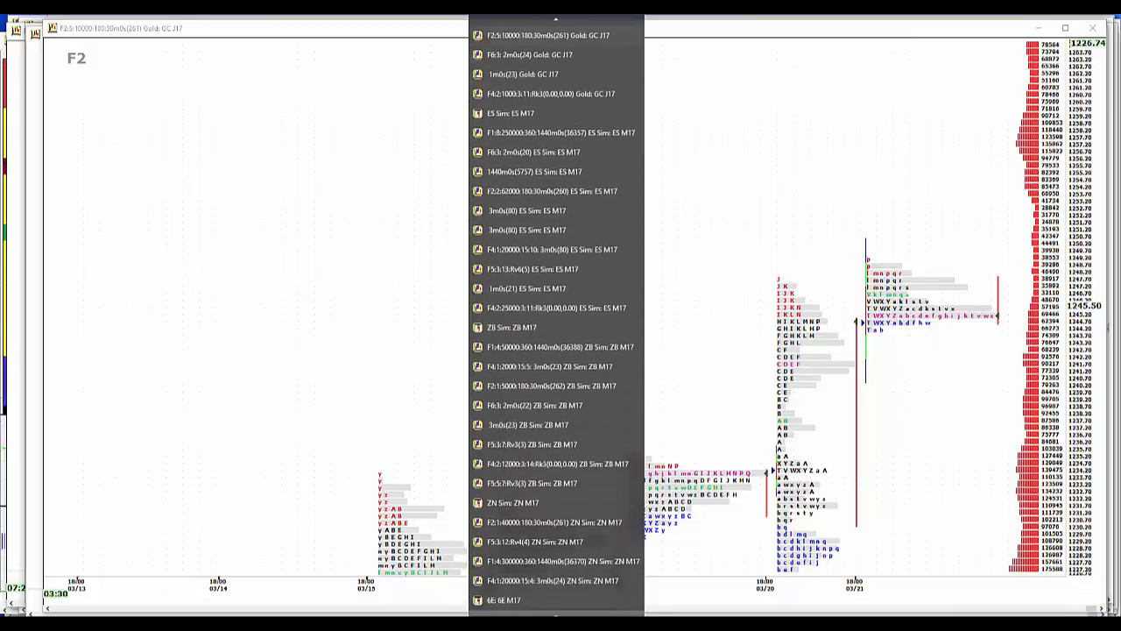
scroll("down", 3)
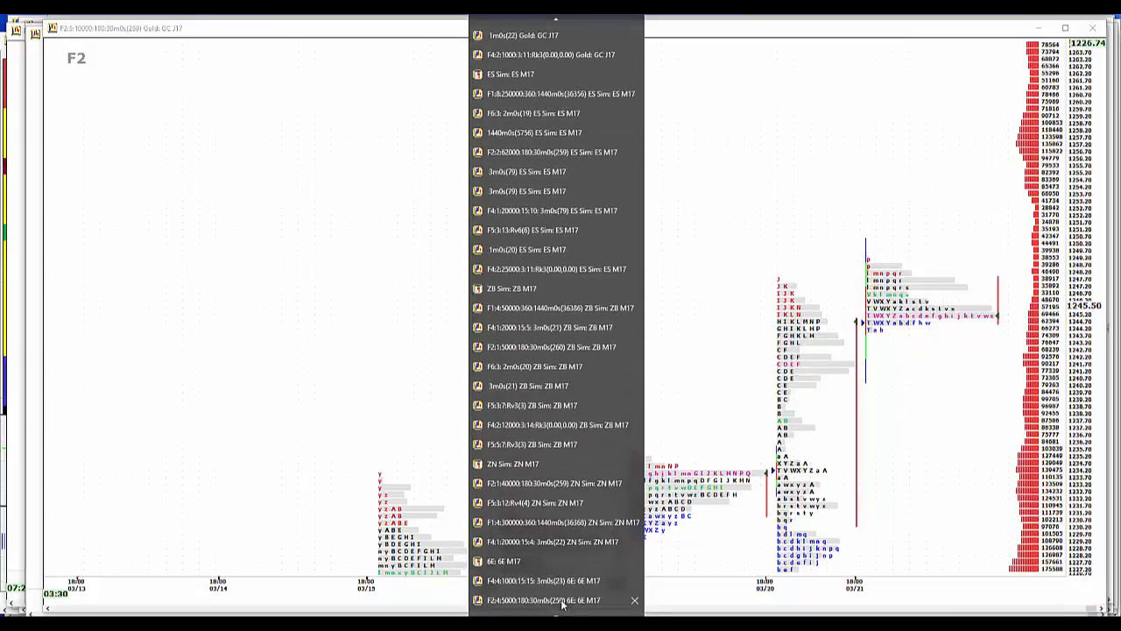
left_click(540, 600)
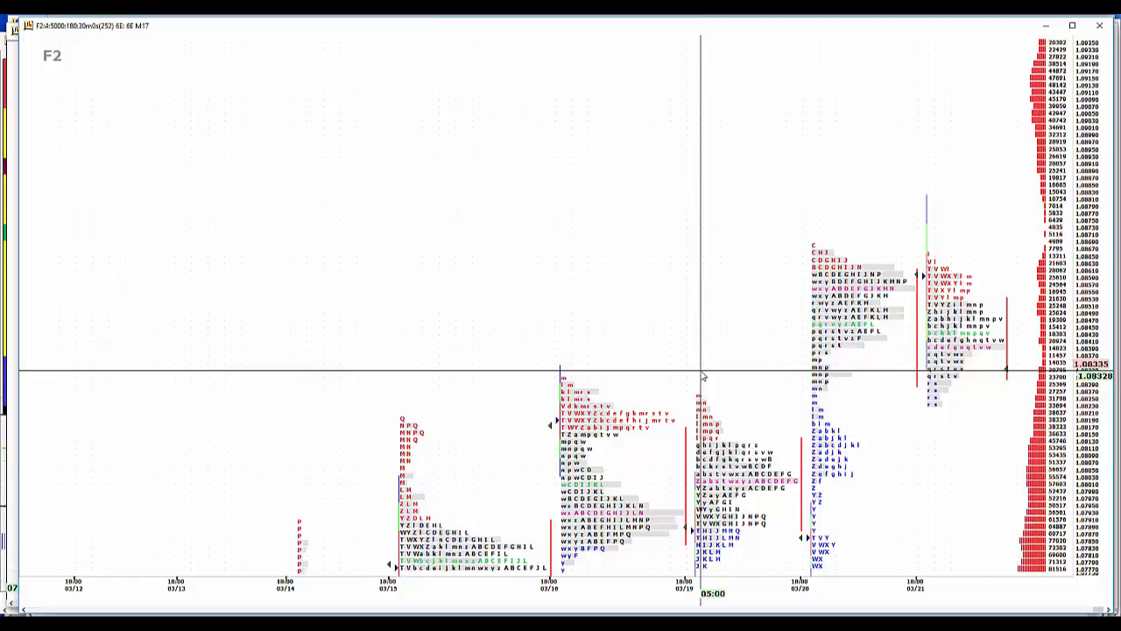
mouse_move(701, 377)
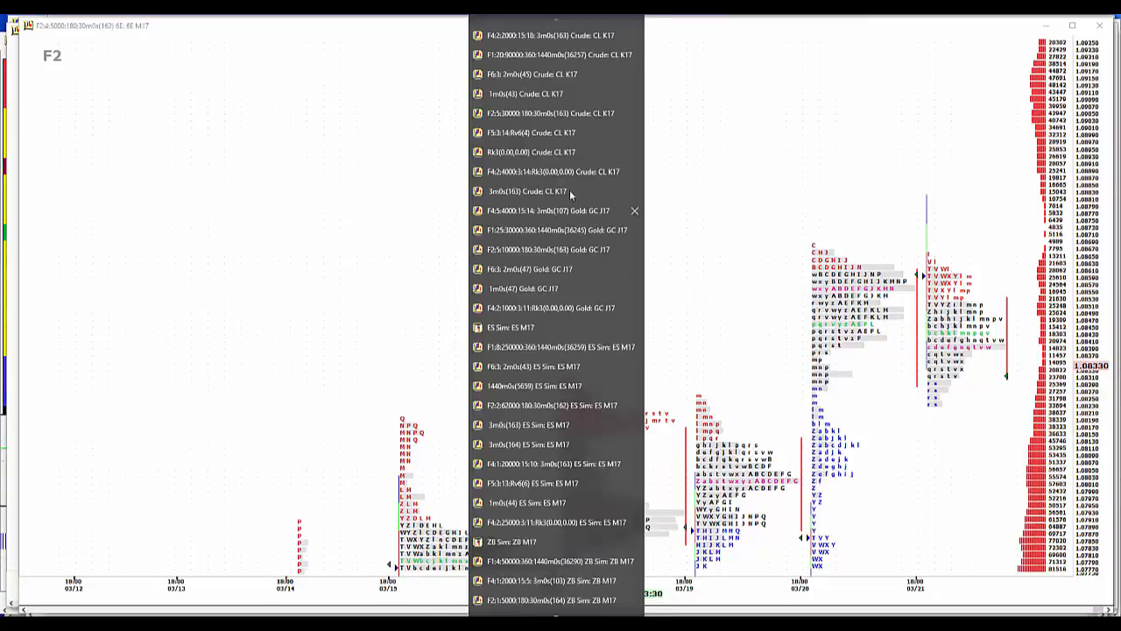
Step: Bring up the crude oil CL K17 30-minute profile chart from the window list
left_click(547, 113)
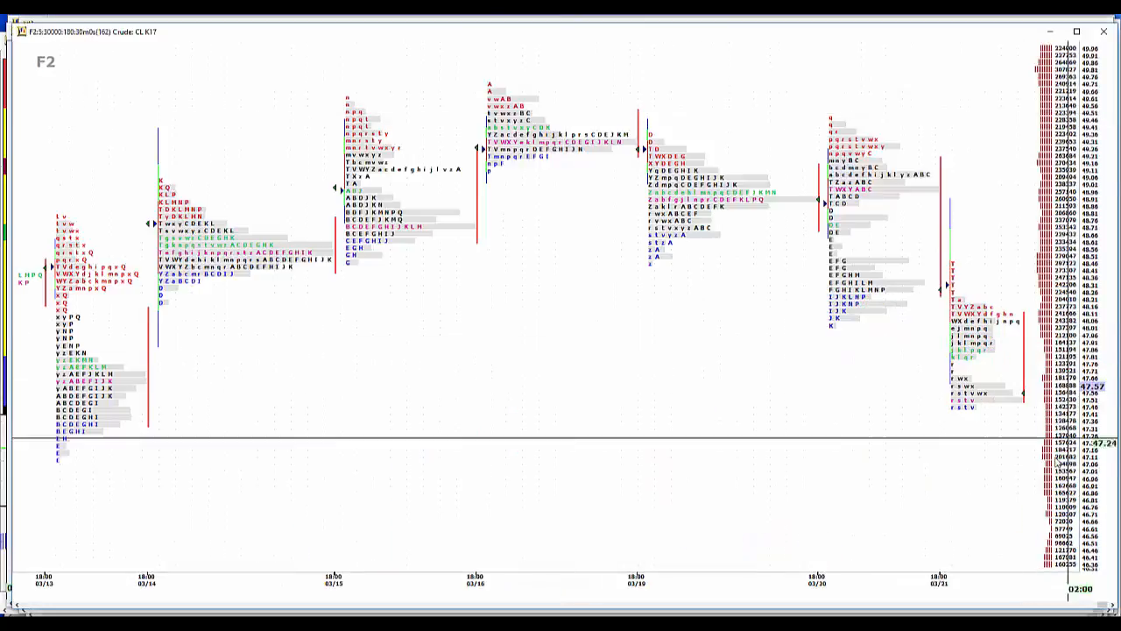
mouse_move(79, 473)
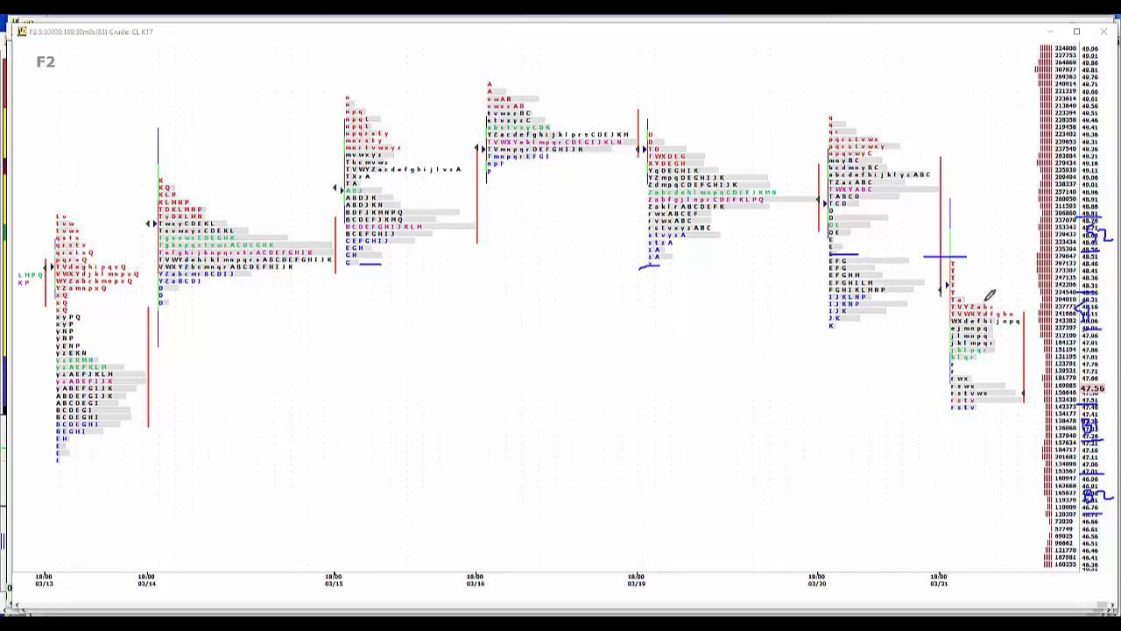
mouse_move(932, 499)
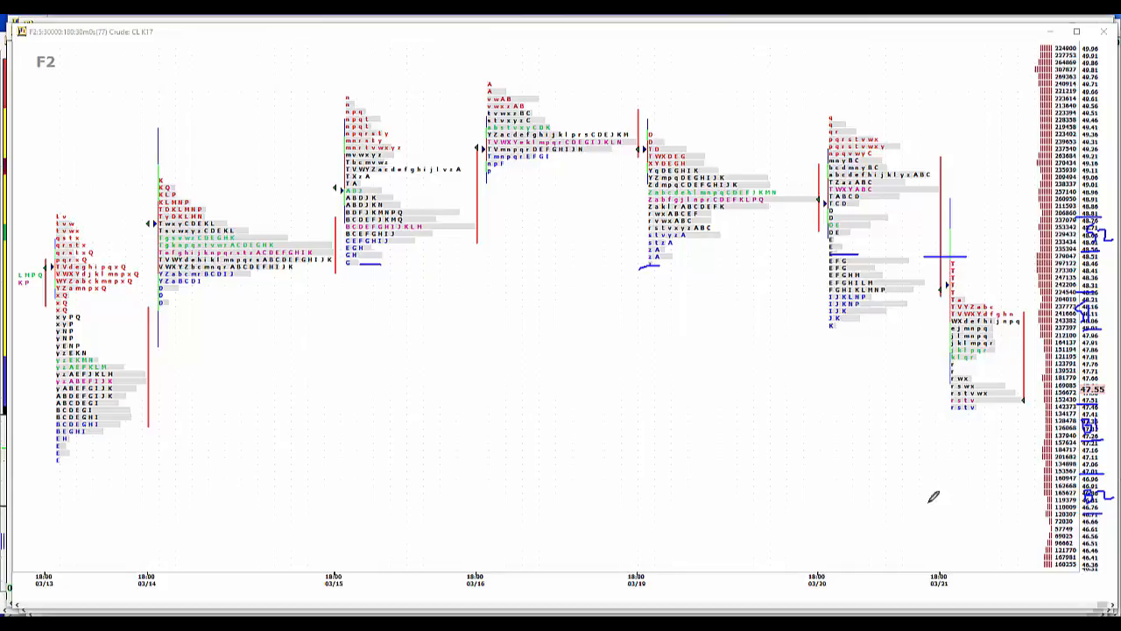
mouse_move(849, 481)
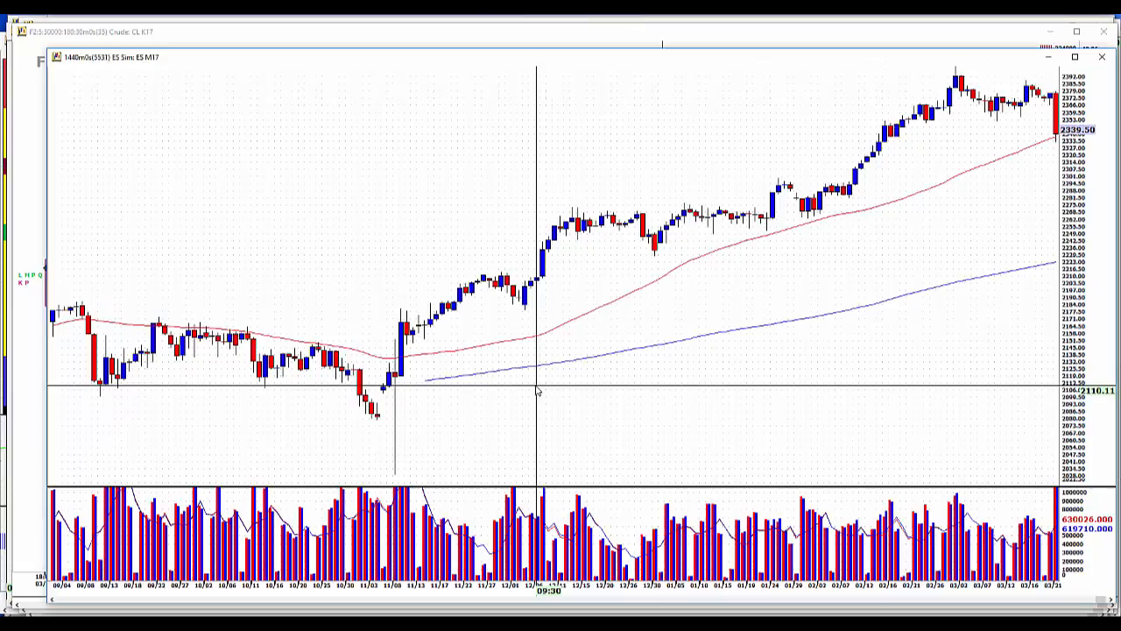
mouse_move(537, 409)
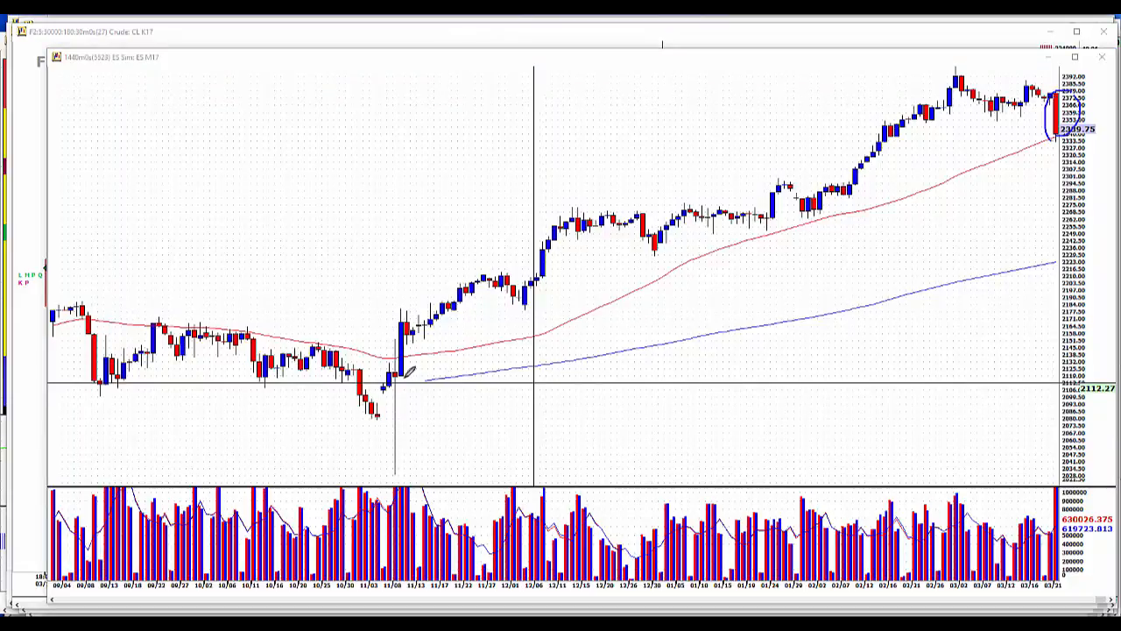
Step: Circle the most recent bars near the top of the ES daily candlestick chart
left_click_drag(403, 315, 403, 376)
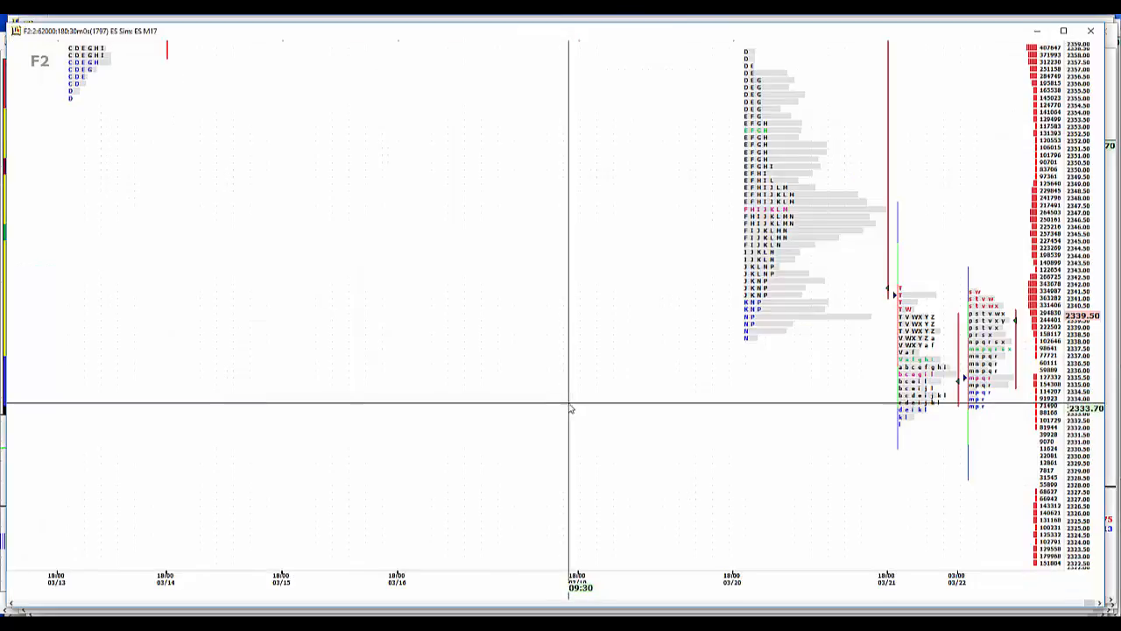
mouse_move(977, 418)
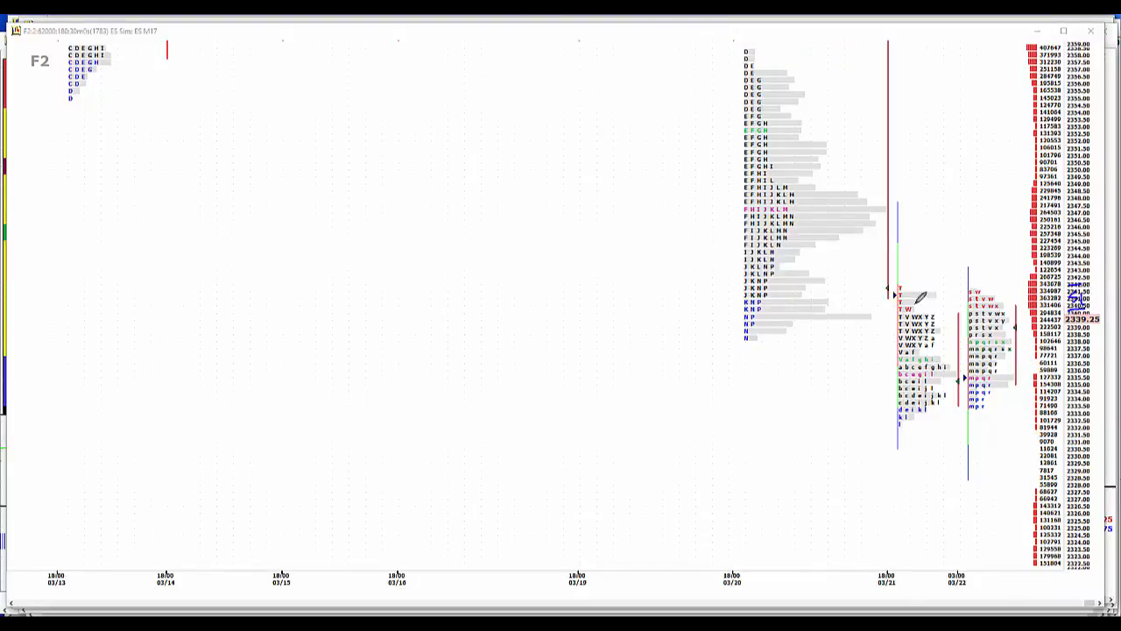
mouse_move(804, 214)
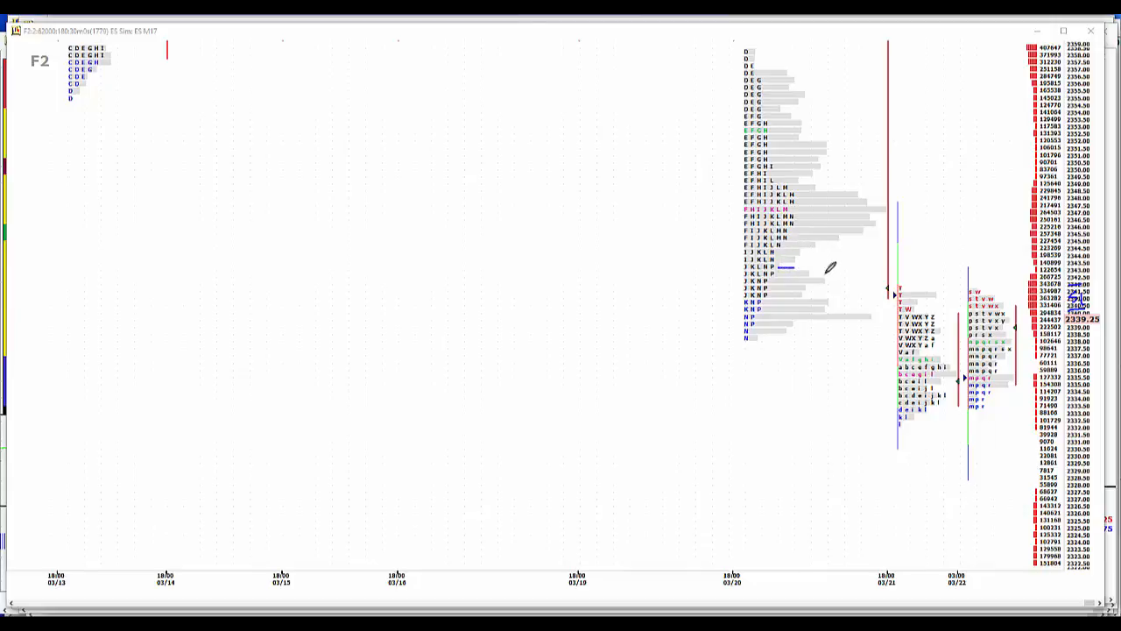
mouse_move(815, 222)
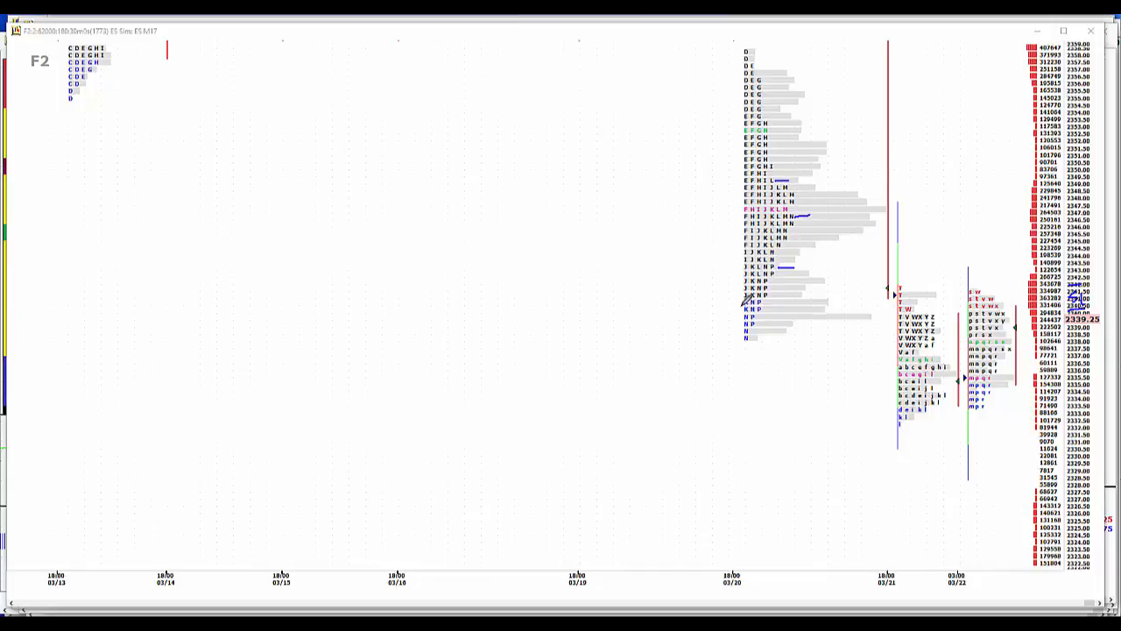
mouse_move(797, 270)
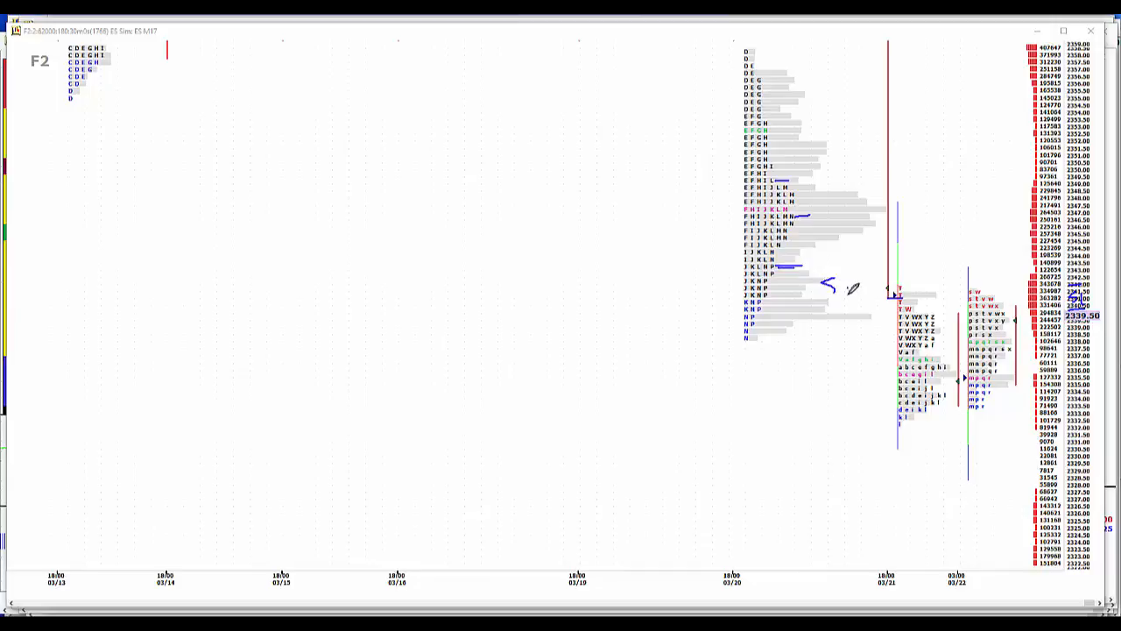
mouse_move(1094, 232)
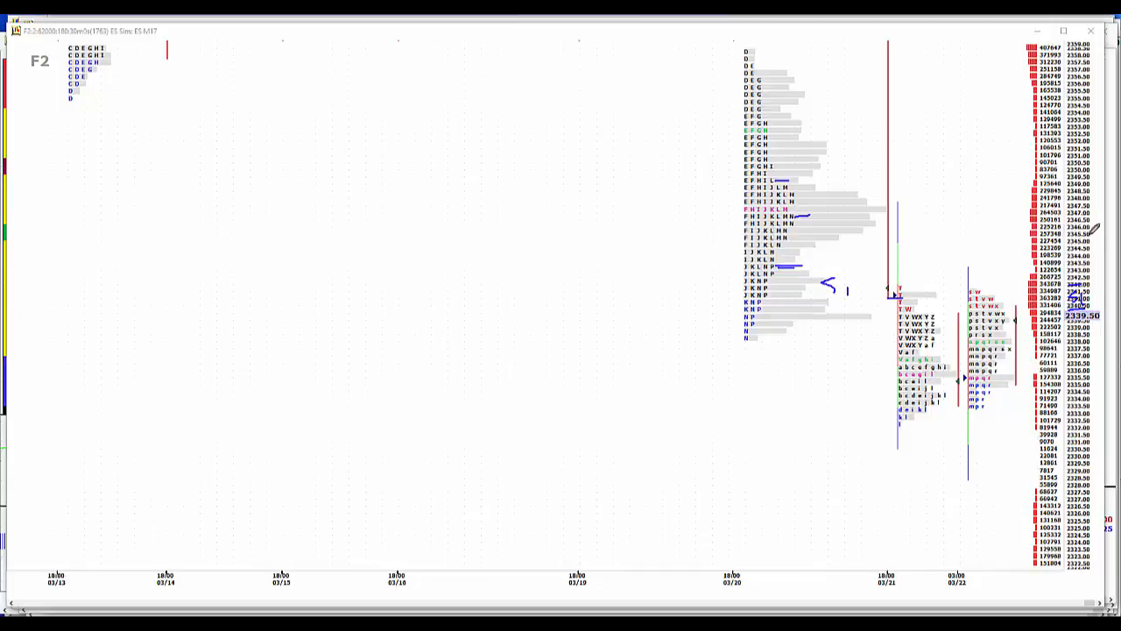